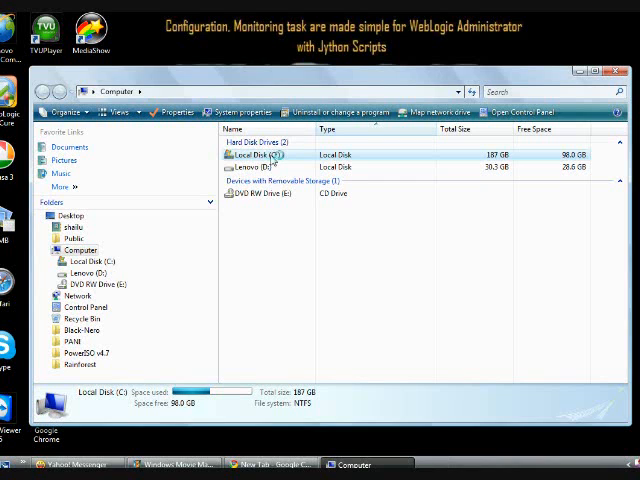
Step: Browse into C:\OEPE in Windows Explorer and launch eclipse.exe
double_click(260, 155)
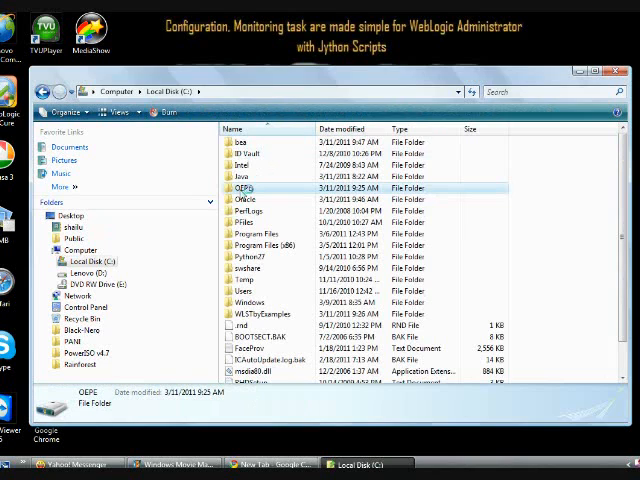
left_click(246, 188)
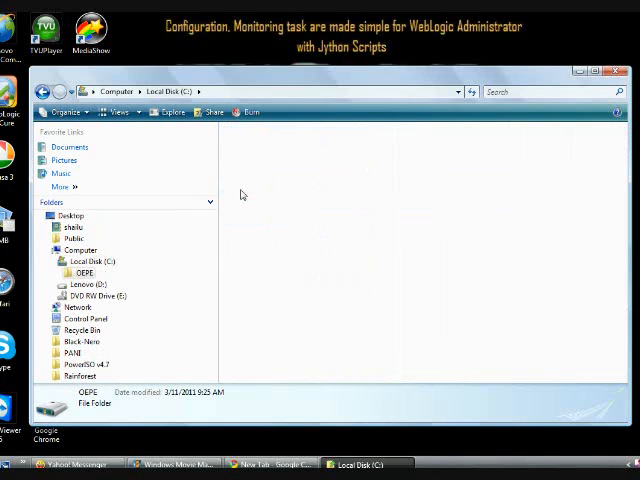
double_click(84, 272)
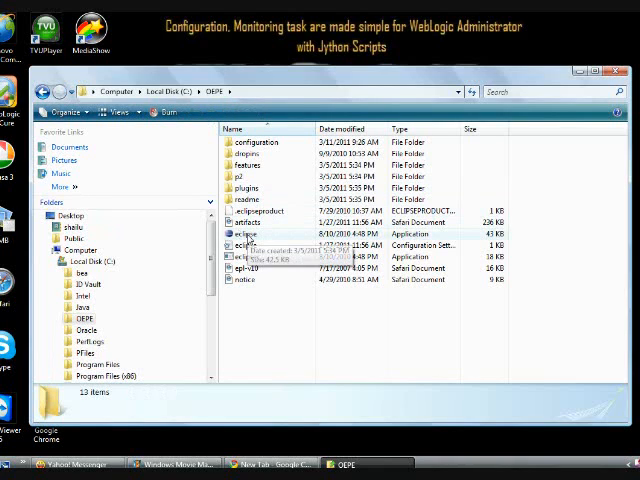
left_click(245, 234)
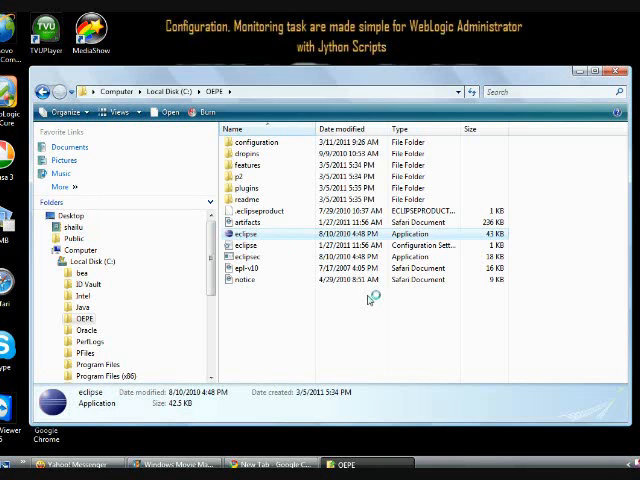
double_click(244, 233)
type("C")
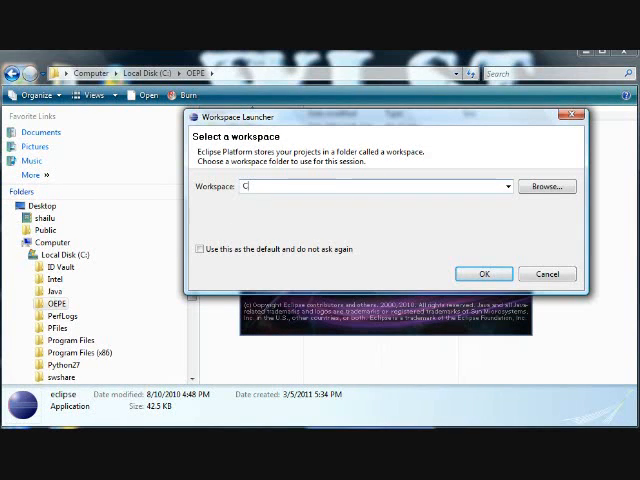
Step: Start Eclipse using C:\WLSTbyExamples as the workspace
type(":")
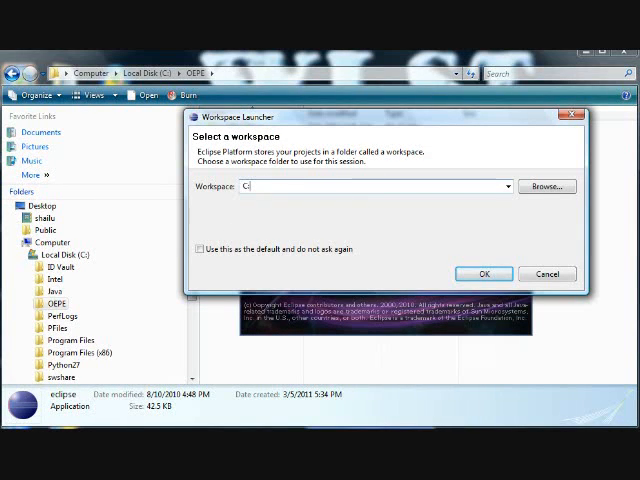
type("\\W")
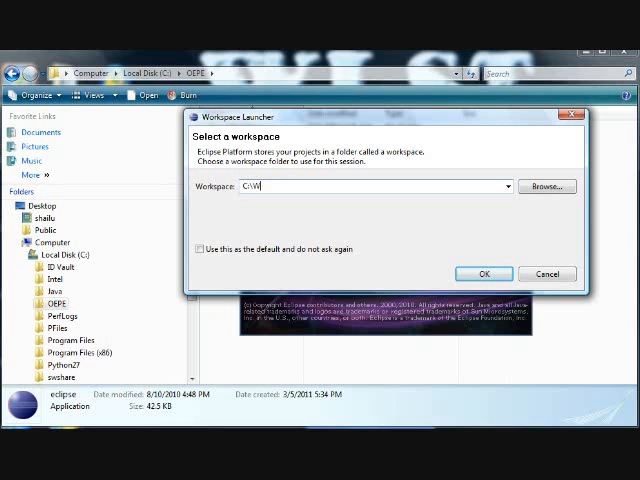
type("LSTby")
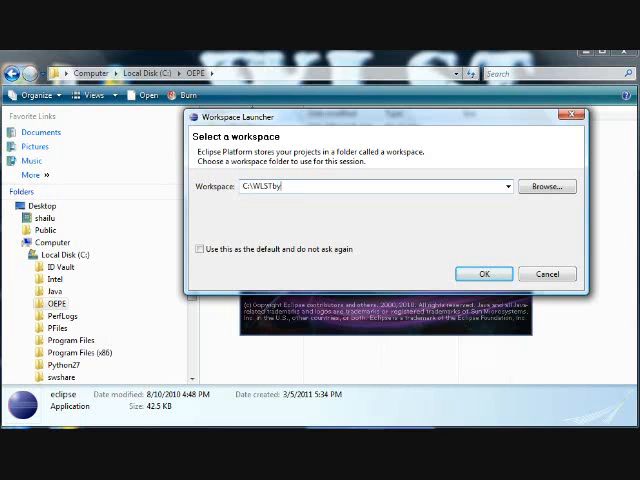
type("Examples")
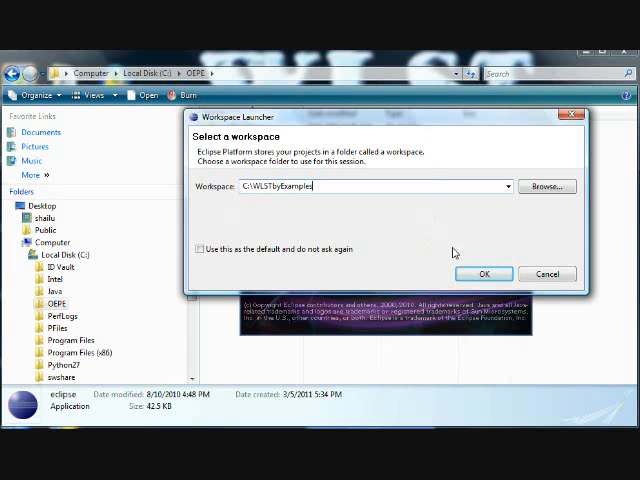
left_click(483, 273)
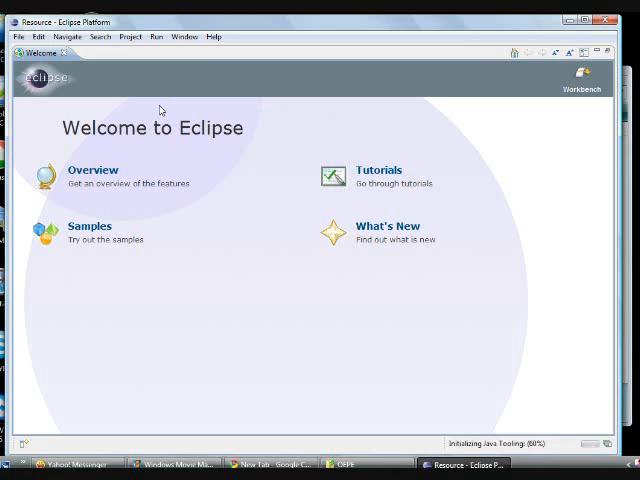
Step: Pick the Dynamic Web Project wizard from the 'web'-filtered New wizard list
left_click(17, 37)
type("web")
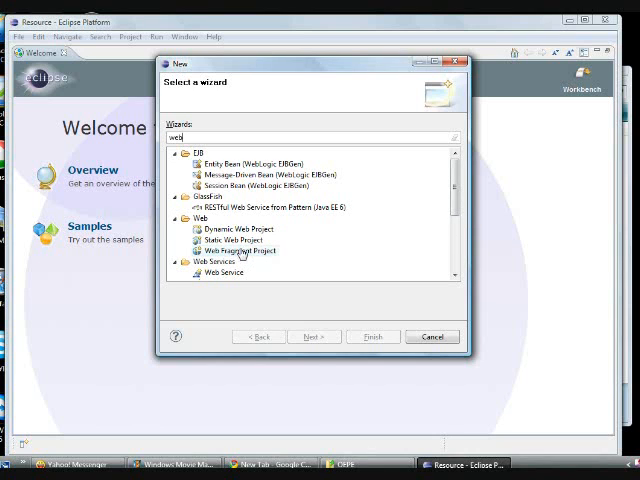
left_click(238, 228)
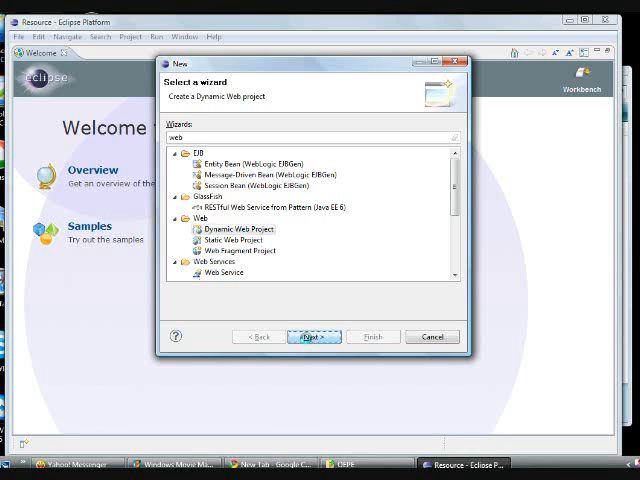
left_click(314, 336)
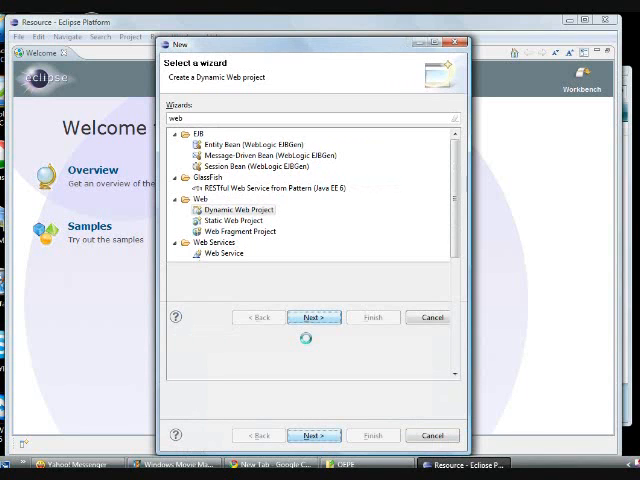
Step: Choose Oracle WebLogic Server 11gR1 PatchSet 3 as the new target runtime type
left_click(313, 317)
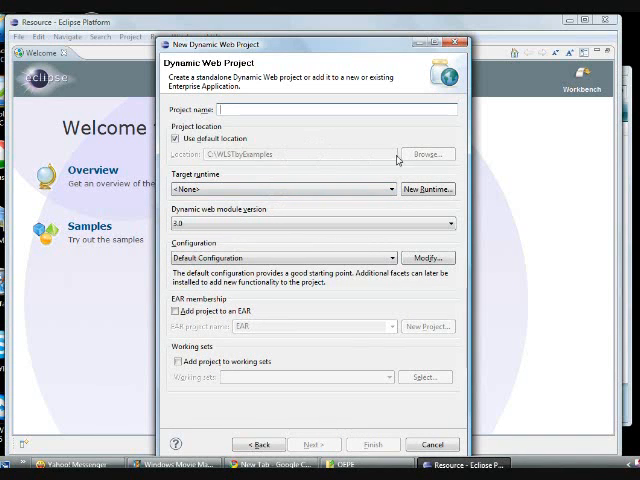
mouse_move(368, 188)
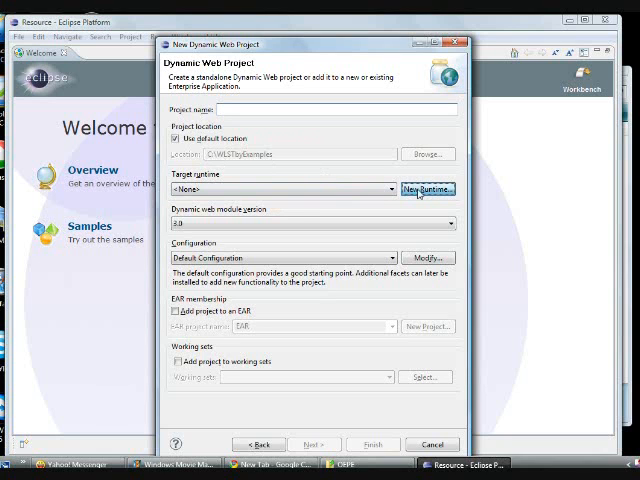
left_click(427, 189)
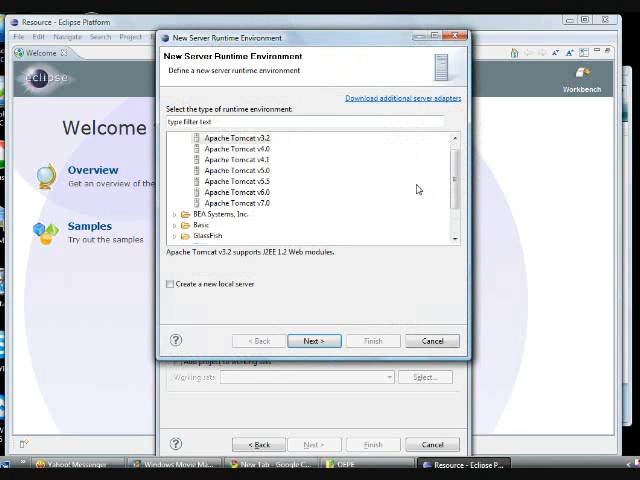
mouse_move(437, 147)
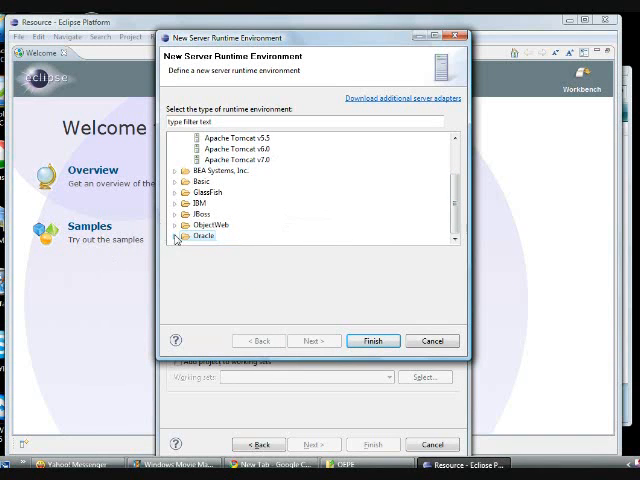
left_click(178, 236)
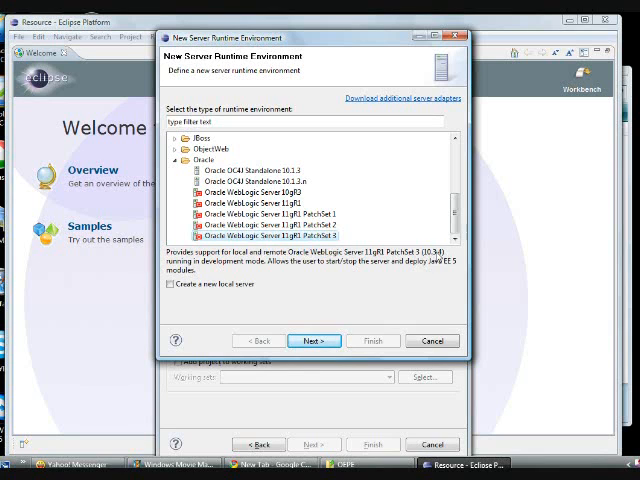
mouse_move(410, 274)
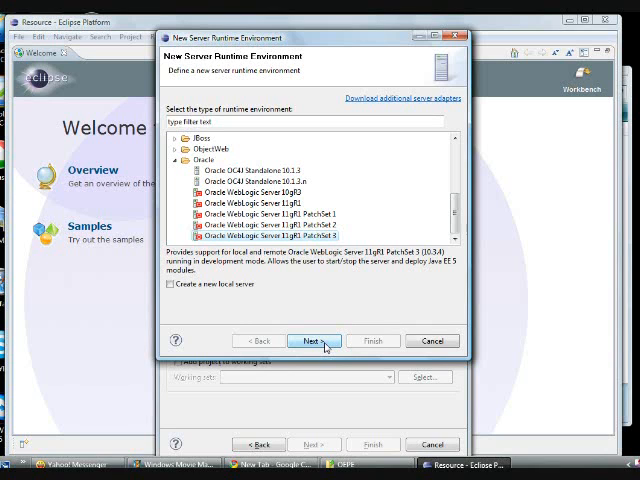
left_click(314, 341)
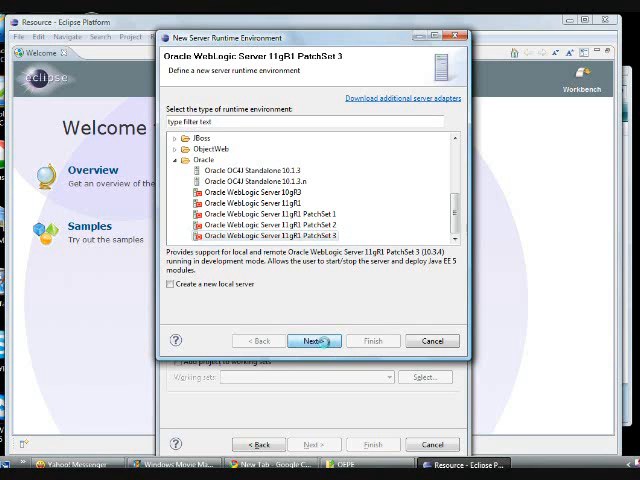
left_click(313, 340)
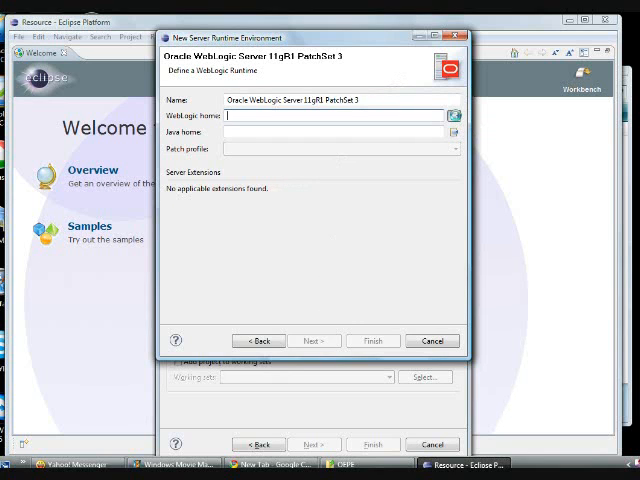
Step: Set the runtime's WebLogic home to C:\Oracle\Middleware\wlserver_10.3 and finish the runtime
left_click(453, 115)
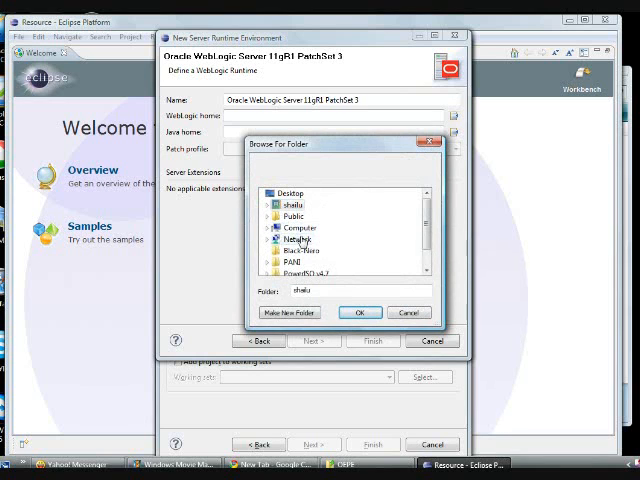
left_click(290, 227)
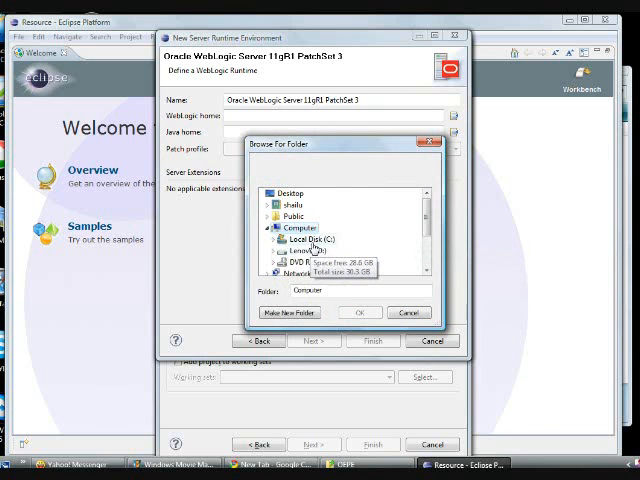
double_click(306, 239)
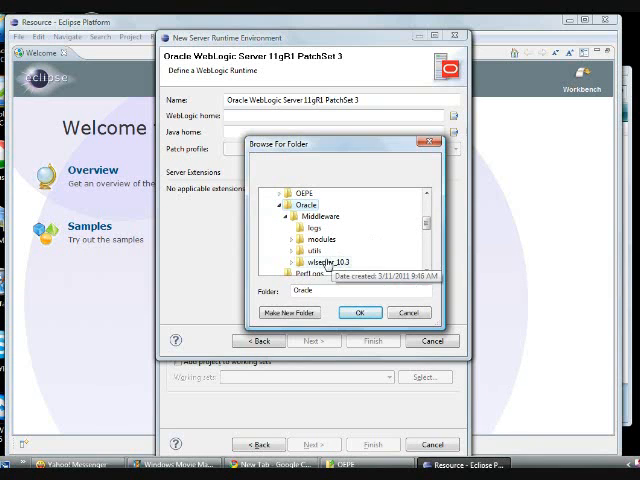
double_click(323, 268)
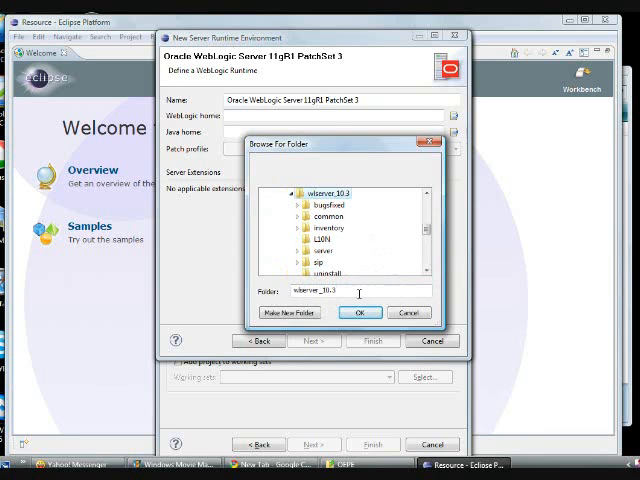
left_click(362, 312)
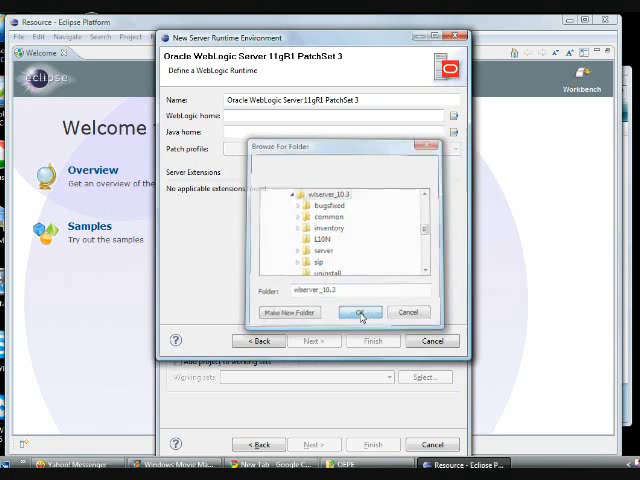
left_click(362, 312)
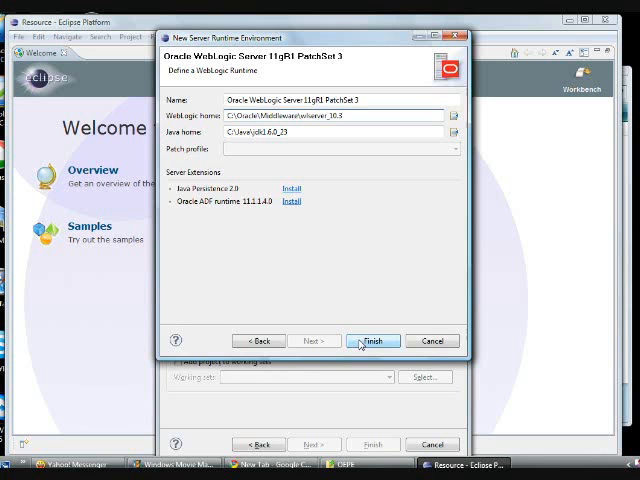
left_click(372, 341)
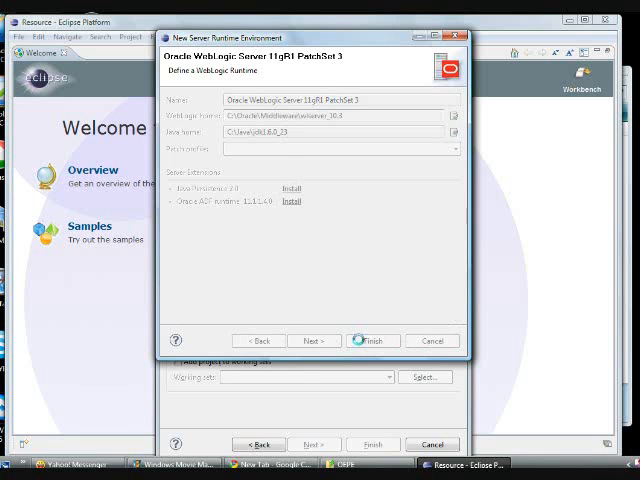
Step: Enter oepe1 as the project name, keeping the WebLogic target runtime
left_click(372, 340)
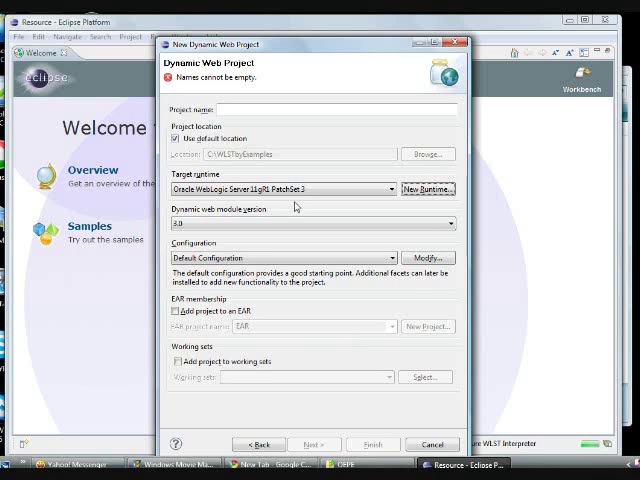
type("oepe1")
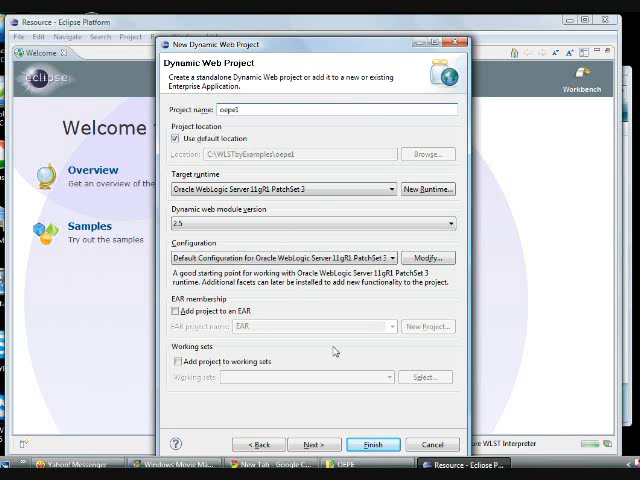
mouse_move(364, 367)
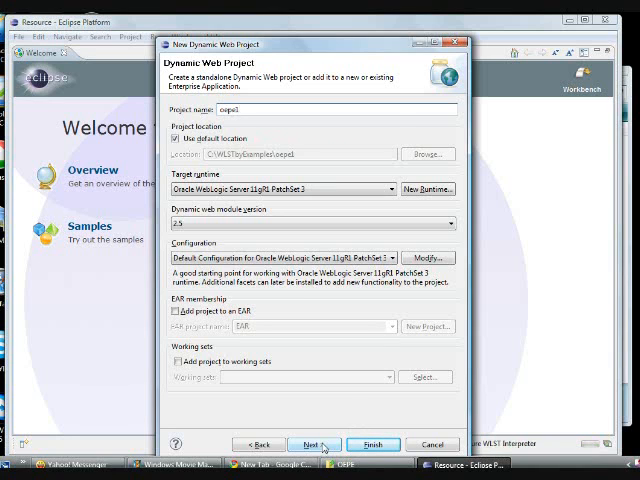
left_click(313, 444)
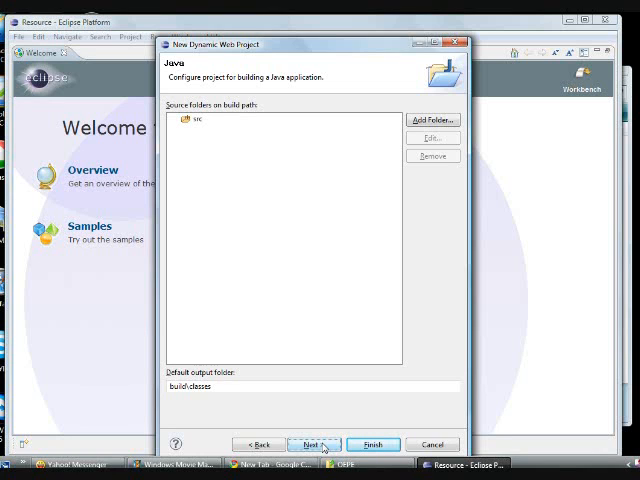
Step: Finish creating oepe1, accept the Java EE perspective, and expand the project
left_click(312, 444)
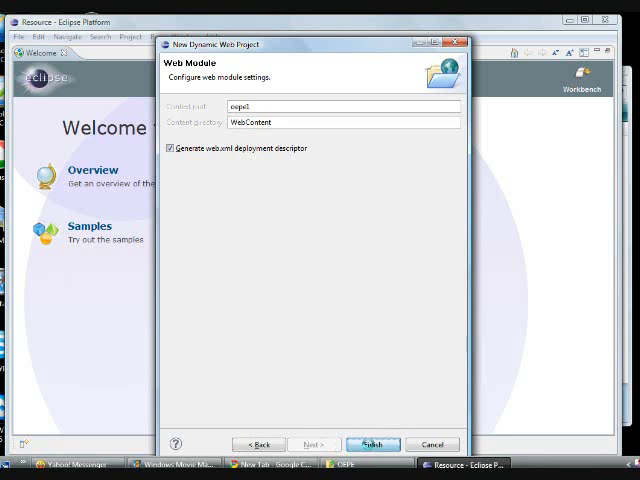
left_click(372, 444)
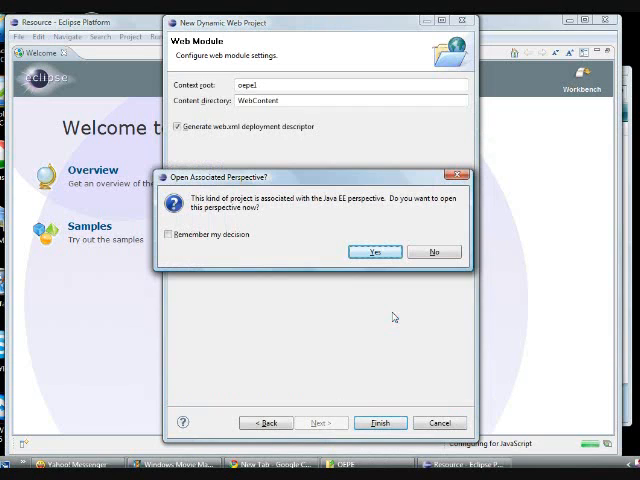
mouse_move(310, 203)
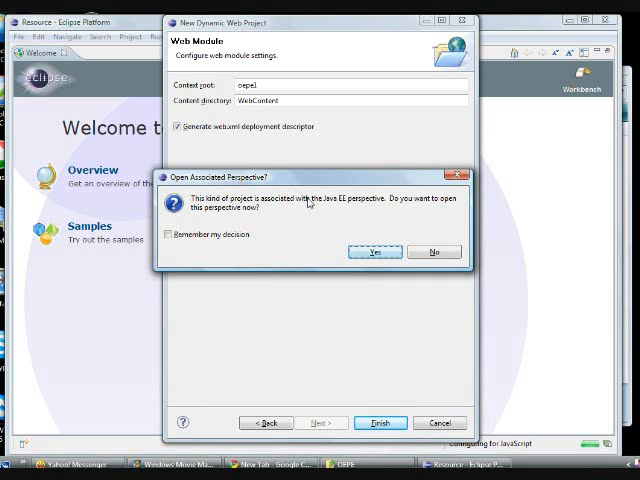
mouse_move(375, 211)
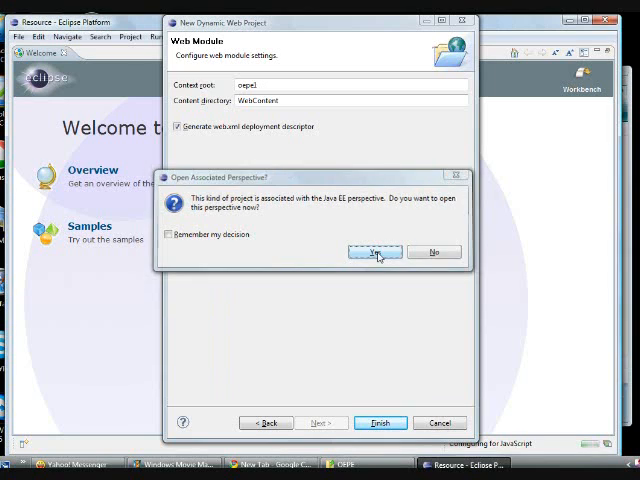
left_click(374, 251)
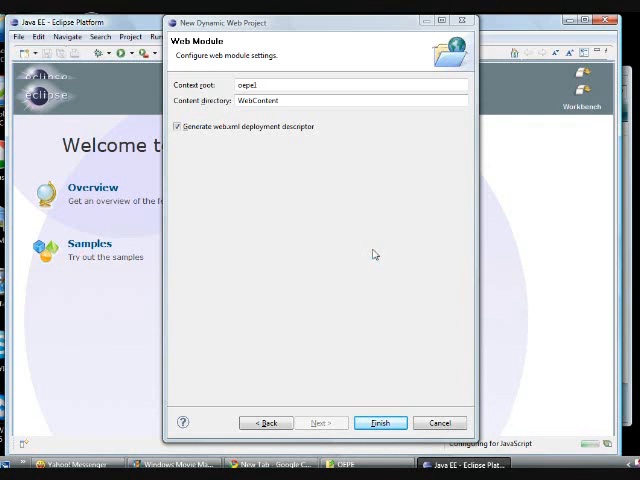
left_click(380, 422)
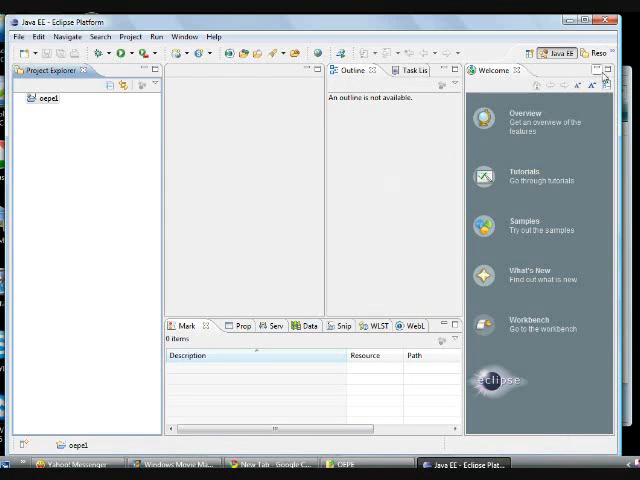
mouse_move(600, 72)
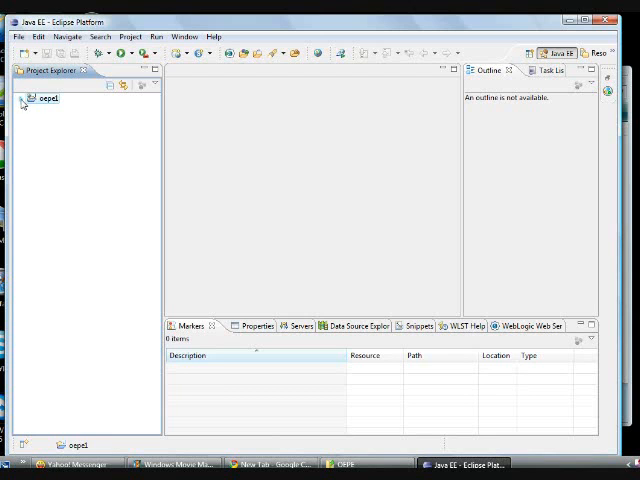
left_click(25, 98)
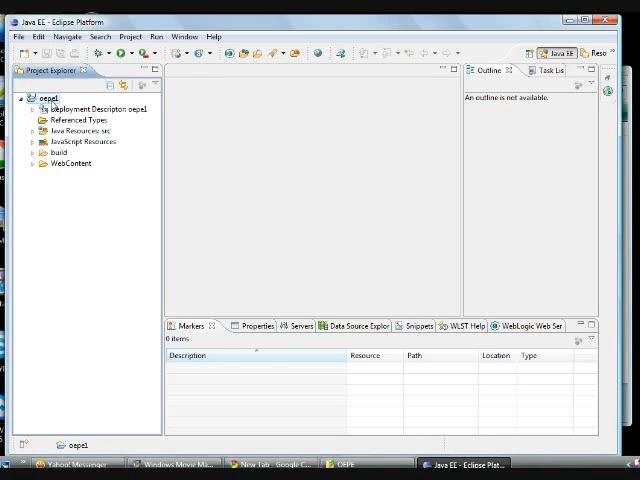
Step: Open oepe1's Properties on the Project Facets page and select WLST Support
right_click(40, 97)
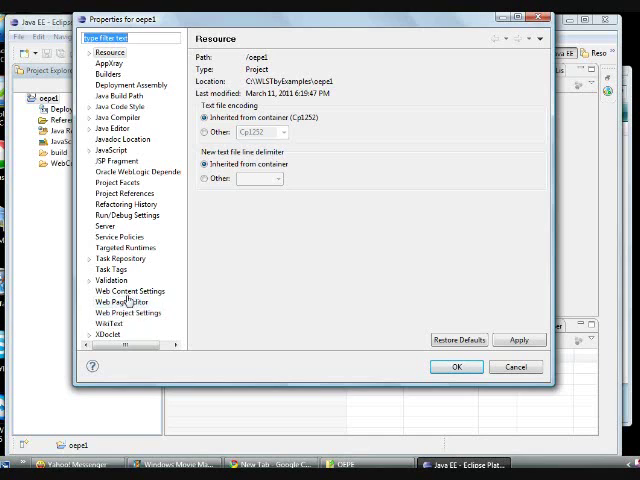
left_click(119, 181)
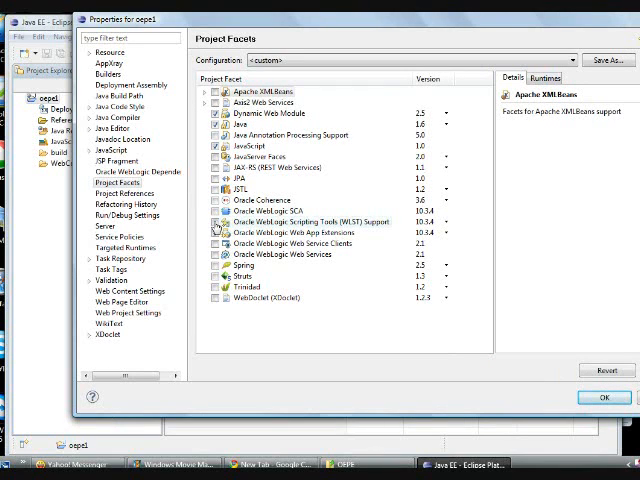
left_click(210, 221)
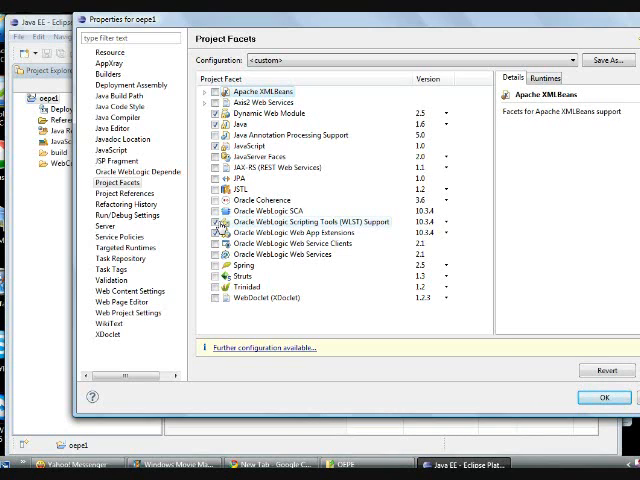
Step: Tick Oracle WebLogic Scripting Tools (WLST) Support and confirm with OK
left_click(210, 212)
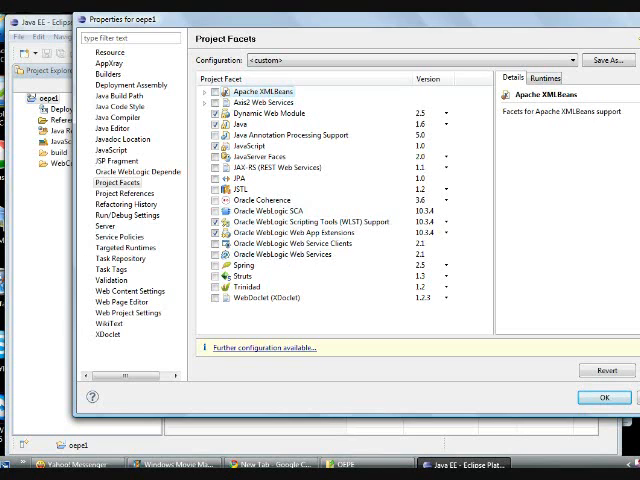
mouse_move(599, 371)
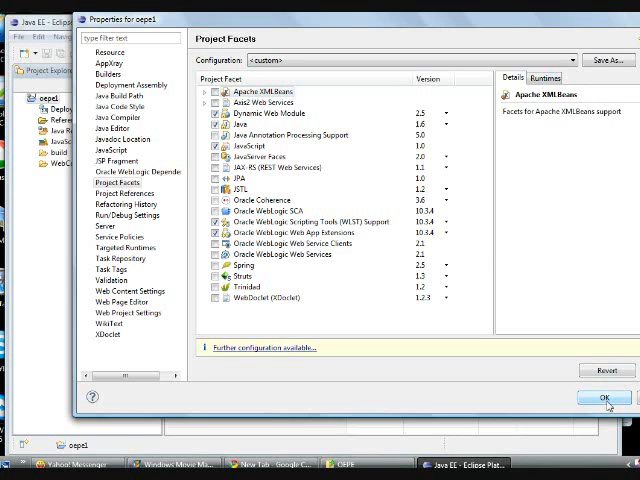
left_click(604, 397)
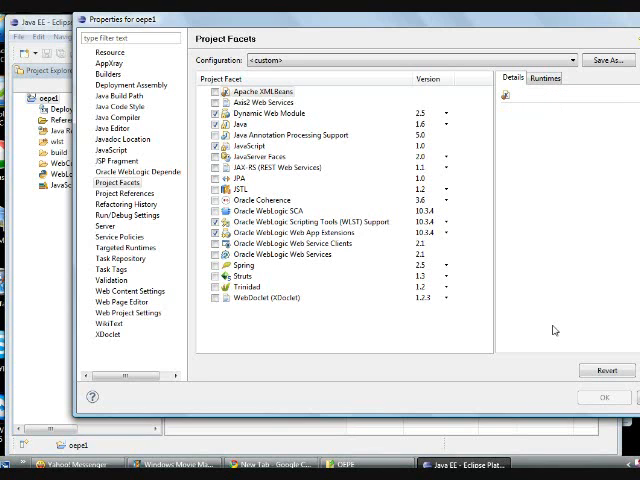
left_click(605, 397)
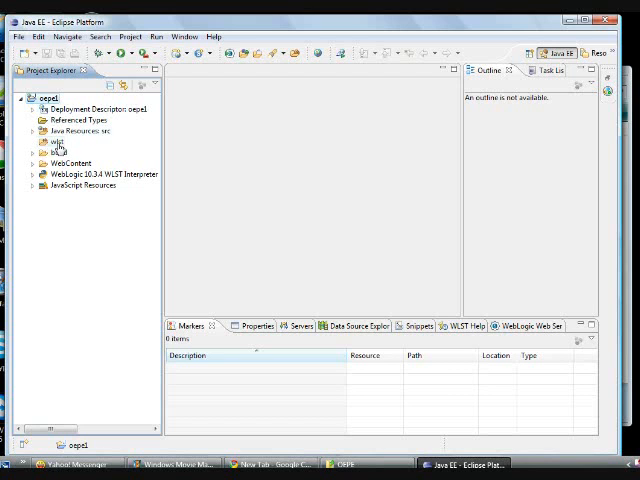
Step: Start a new WLST Script in the wlst folder and browse its templates
left_click(62, 148)
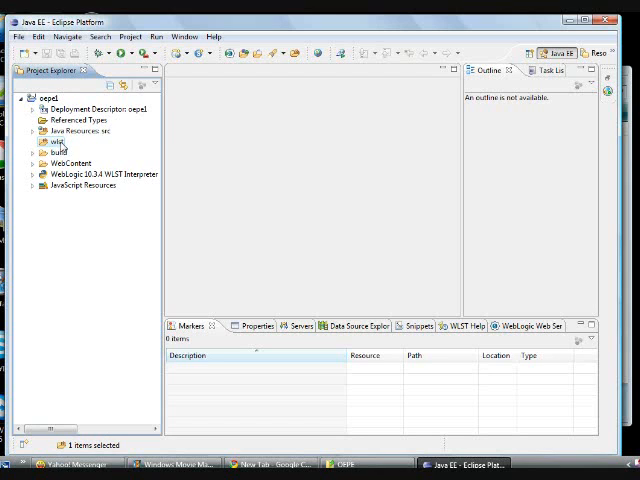
right_click(55, 141)
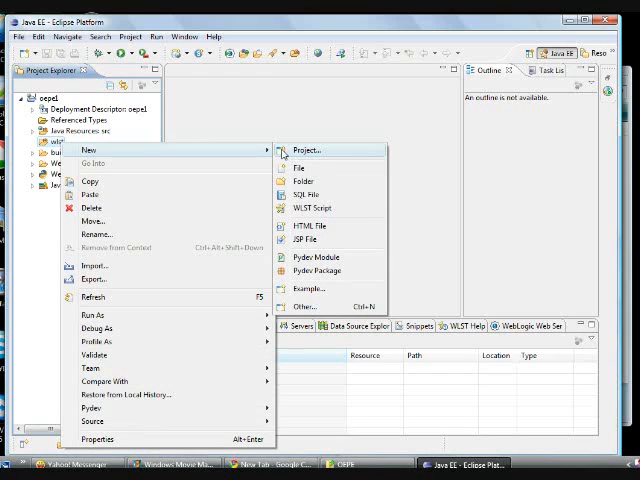
mouse_move(311, 208)
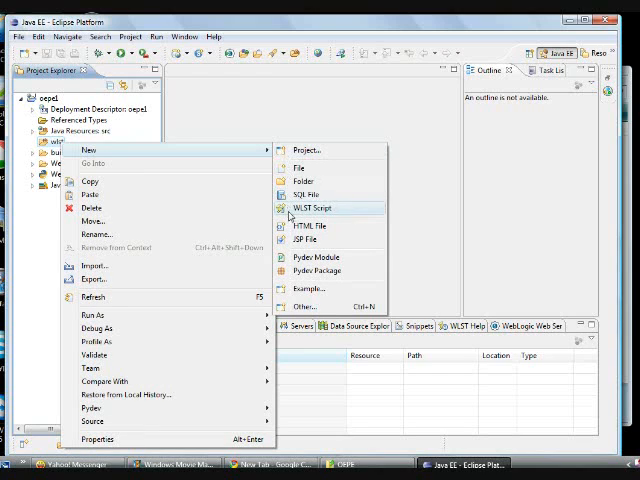
left_click(313, 207)
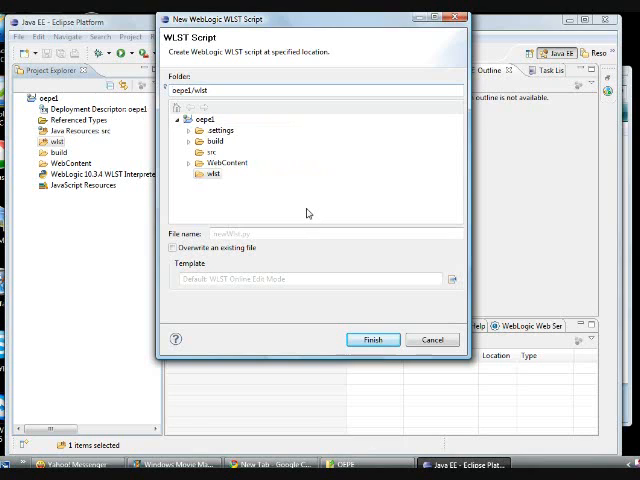
mouse_move(438, 277)
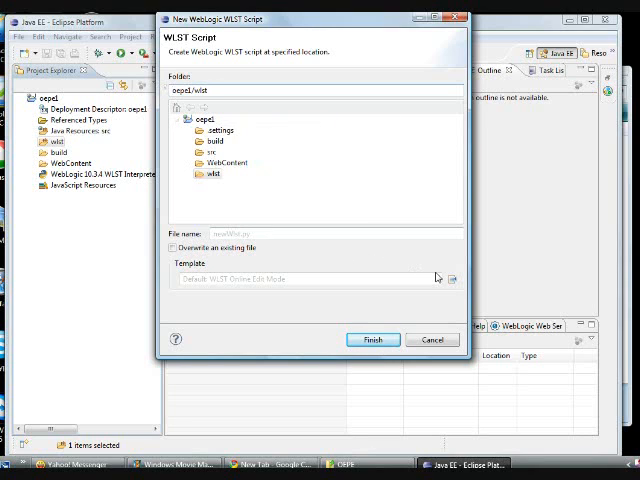
mouse_move(450, 280)
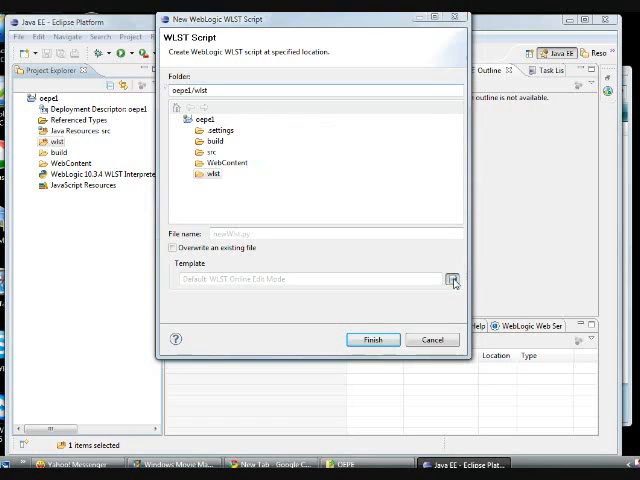
left_click(453, 279)
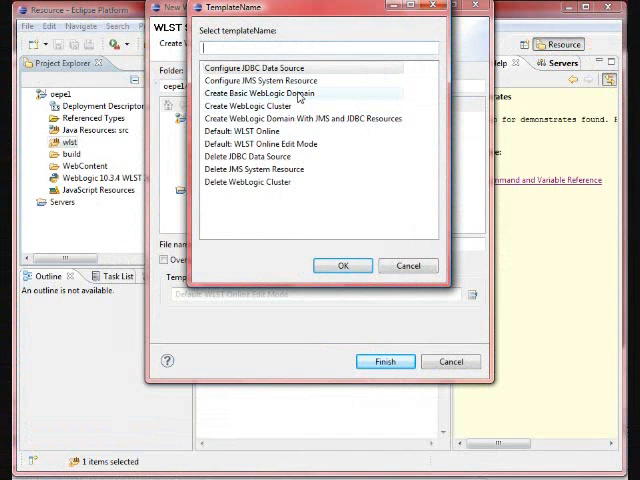
Step: Generate newDom.py in oepe1/wlst using the Create Basic WebLogic Domain template
left_click(263, 93)
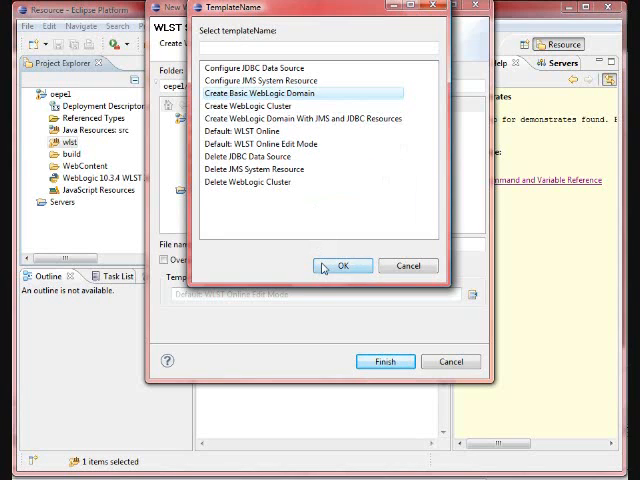
left_click(344, 265)
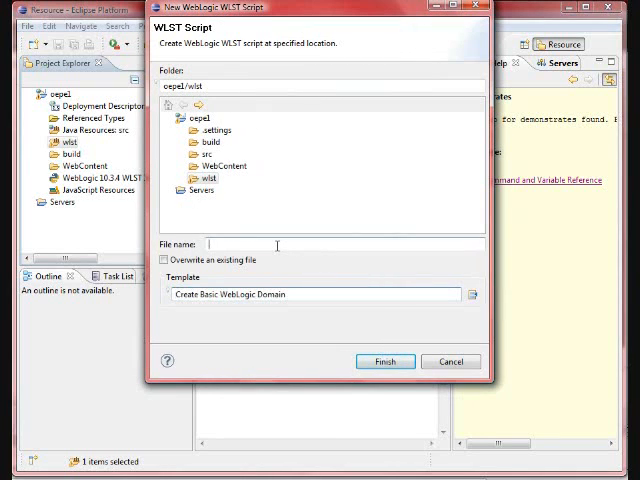
type("newDo")
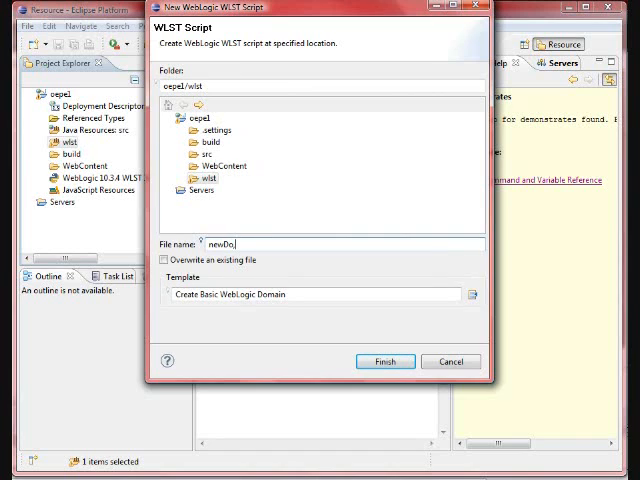
type("m")
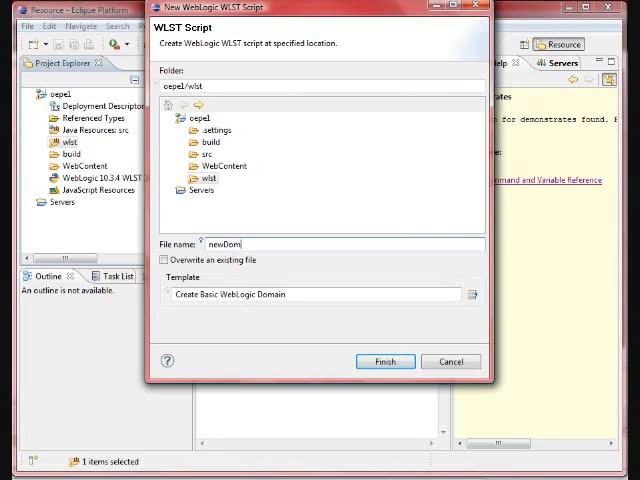
type(".py")
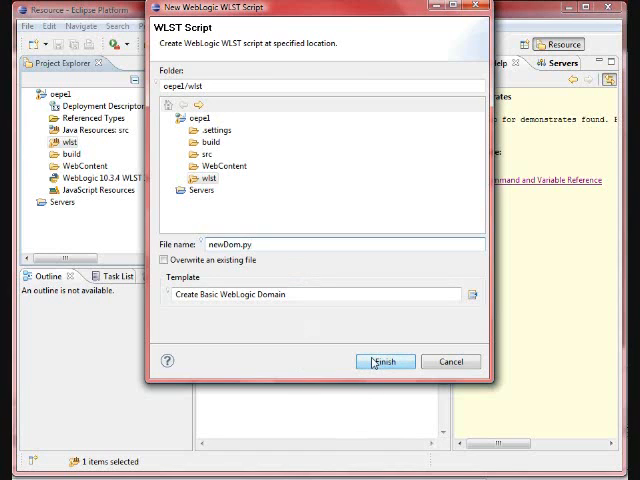
left_click(384, 361)
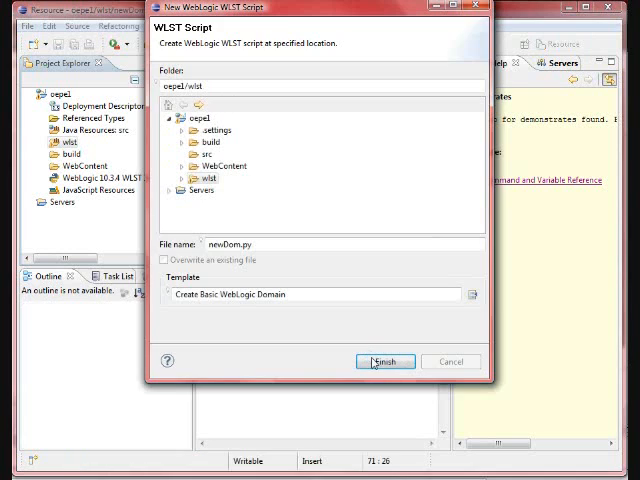
Step: Open the generated newDom.py script and bring up its Run As options
left_click(385, 361)
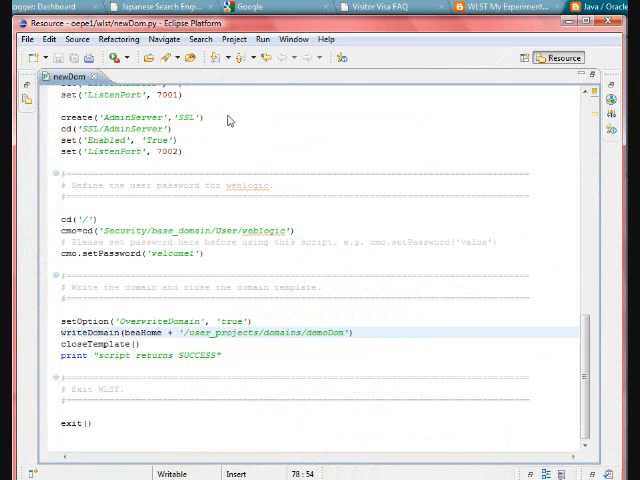
right_click(228, 120)
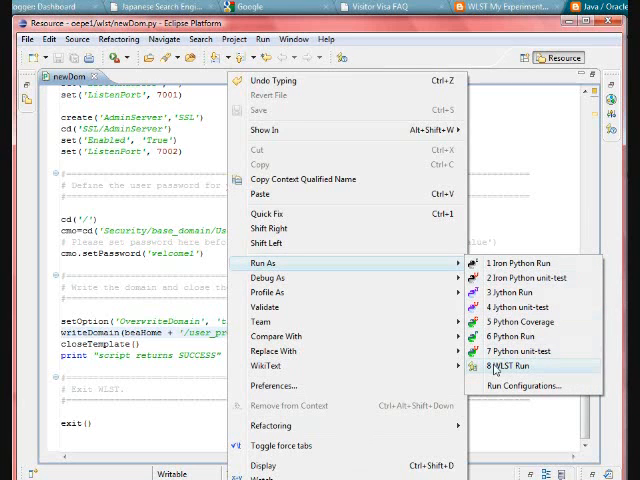
Step: Run newDom.py with WLST Run, producing the demoDom domain folder
left_click(511, 374)
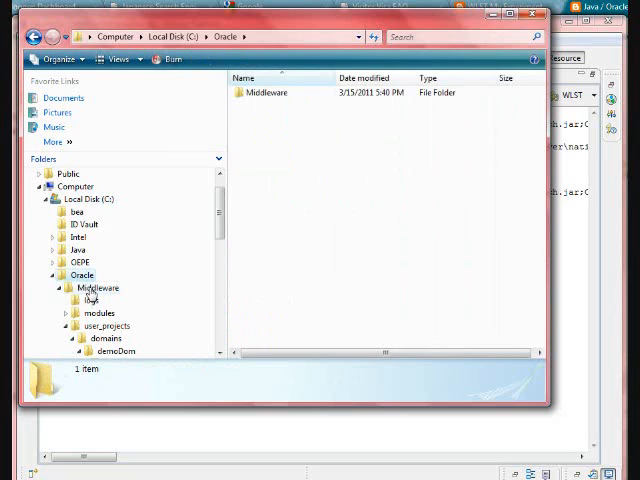
Step: Browse to Middleware\user_projects\domains\demoDom\config in Windows Explorer
double_click(267, 92)
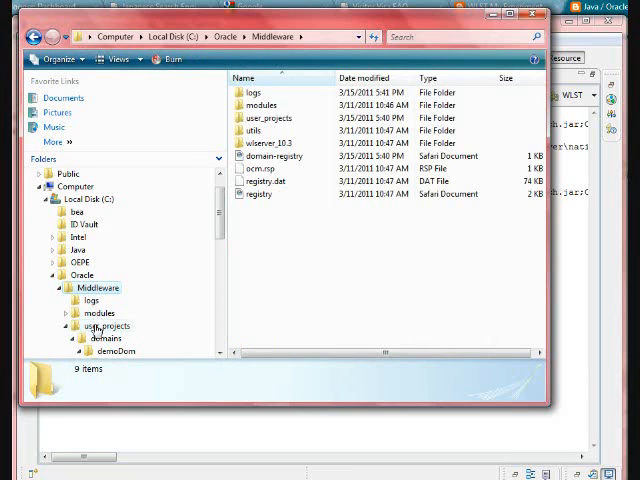
left_click(106, 326)
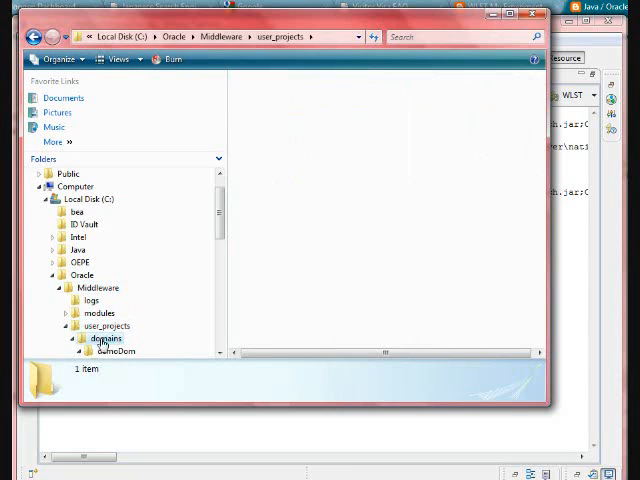
double_click(113, 351)
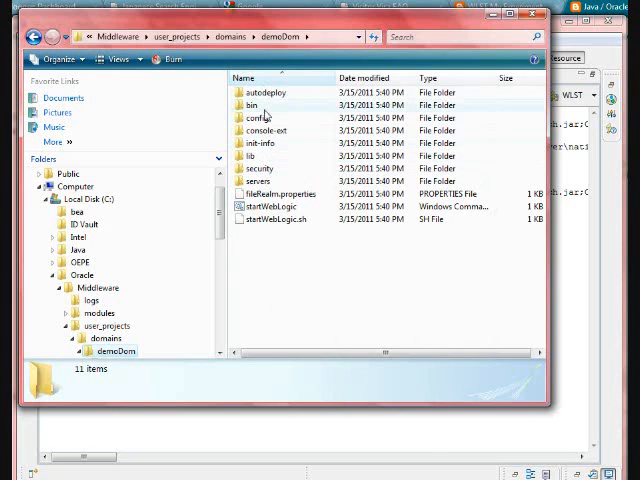
left_click(258, 117)
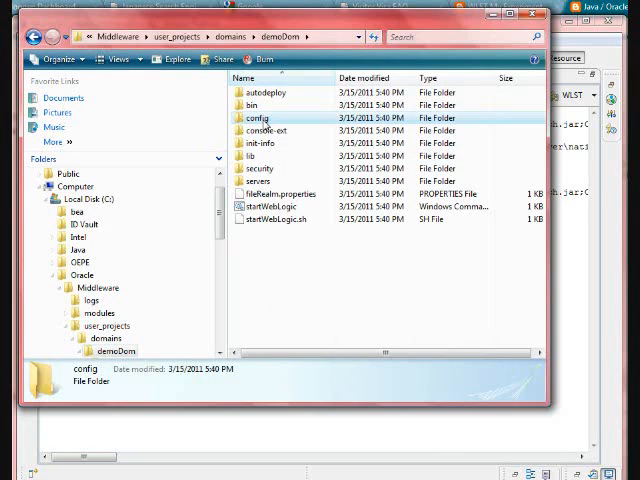
double_click(260, 117)
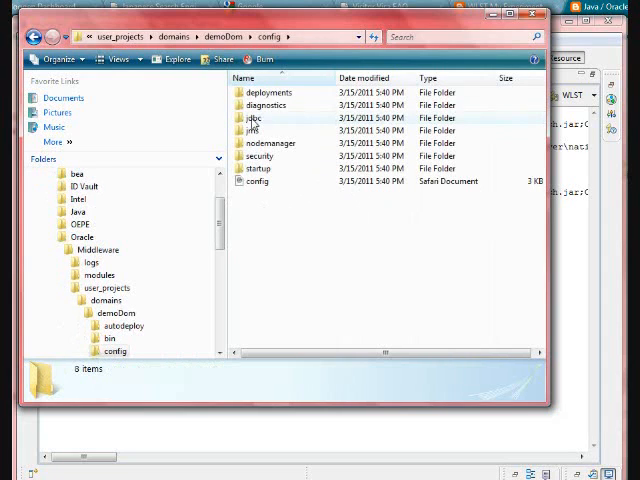
mouse_move(255, 130)
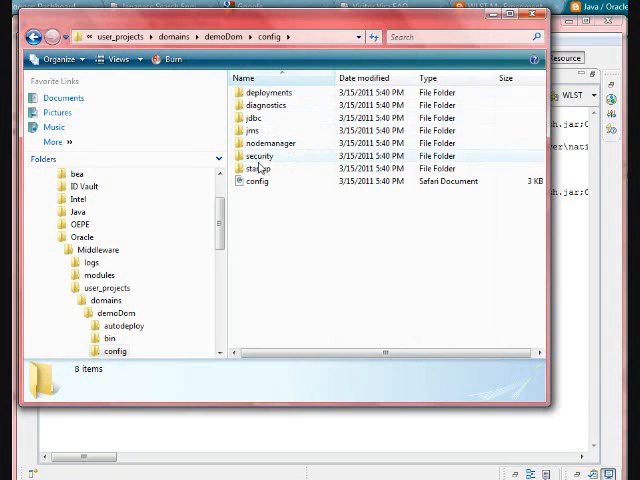
Step: Open config.xml in EditPlus and accept the evaluation notice
left_click(258, 181)
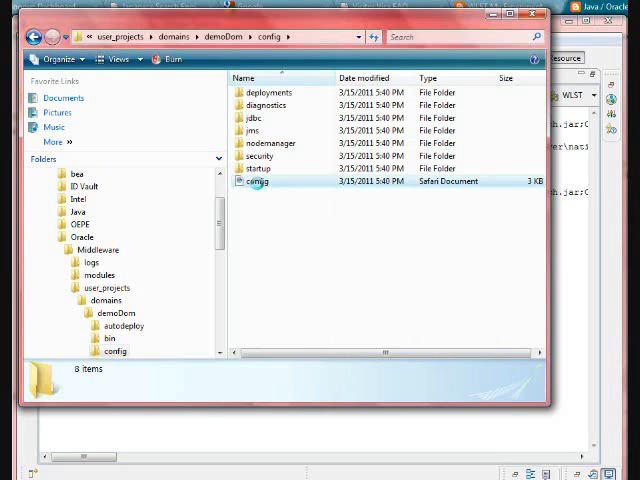
right_click(259, 182)
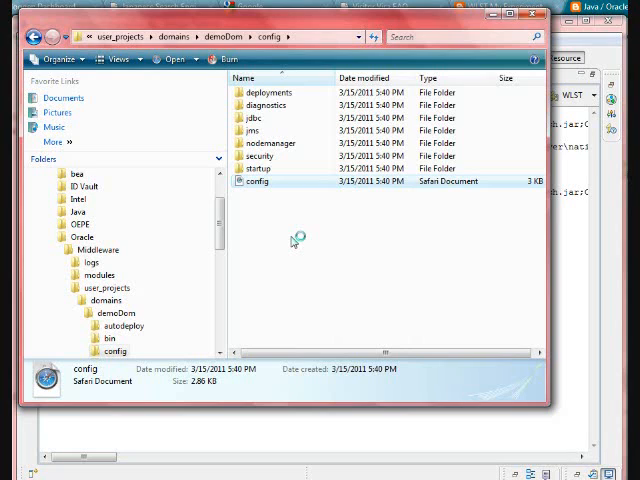
double_click(258, 181)
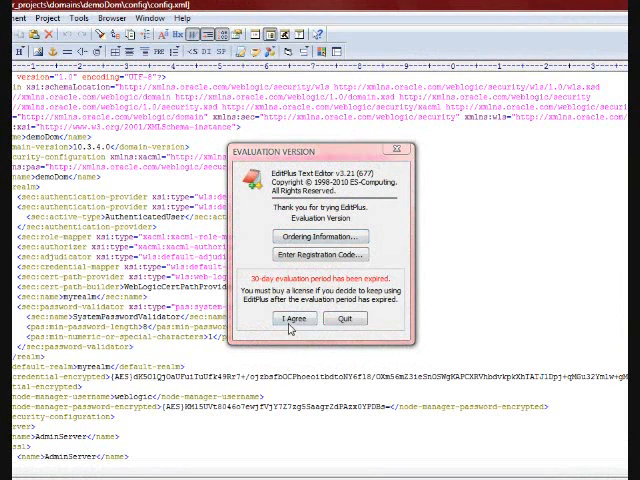
left_click(278, 318)
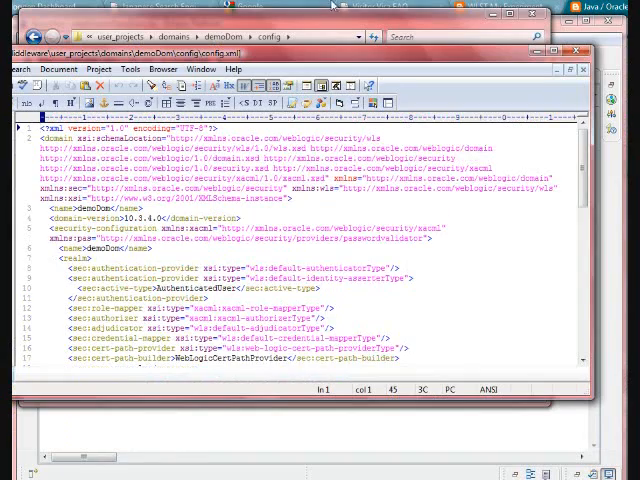